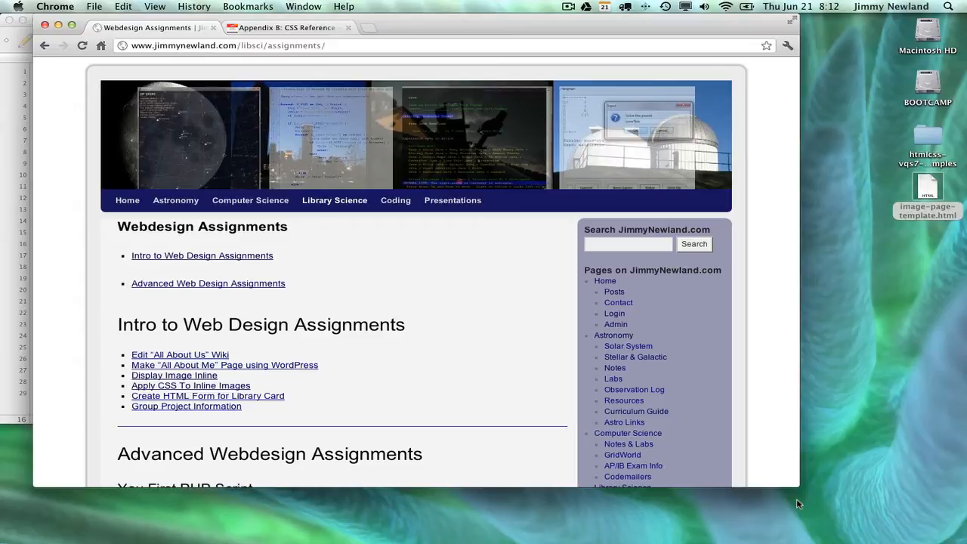
mouse_move(783, 525)
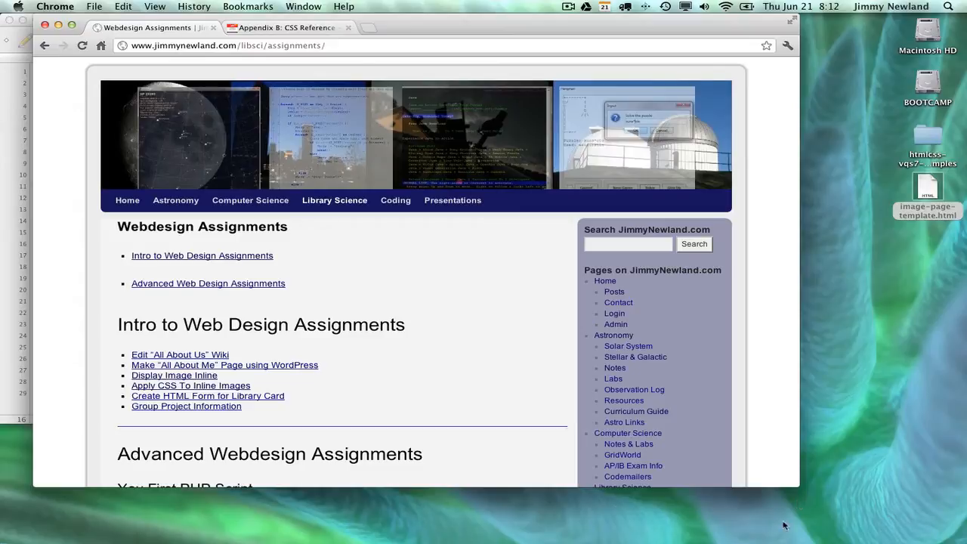
mouse_move(444, 426)
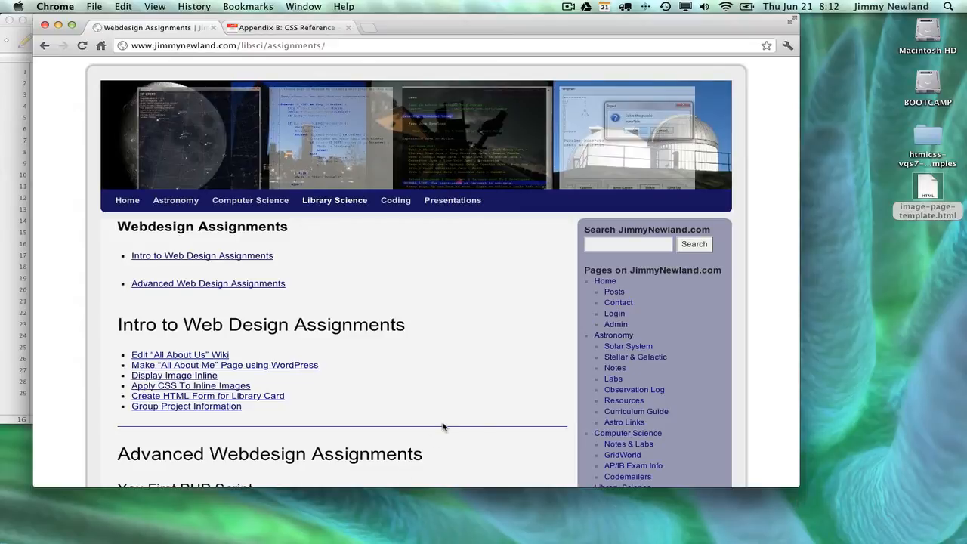
Follow the Apply CSS To Inline Images link in the assignments list.
scroll(down, 3)
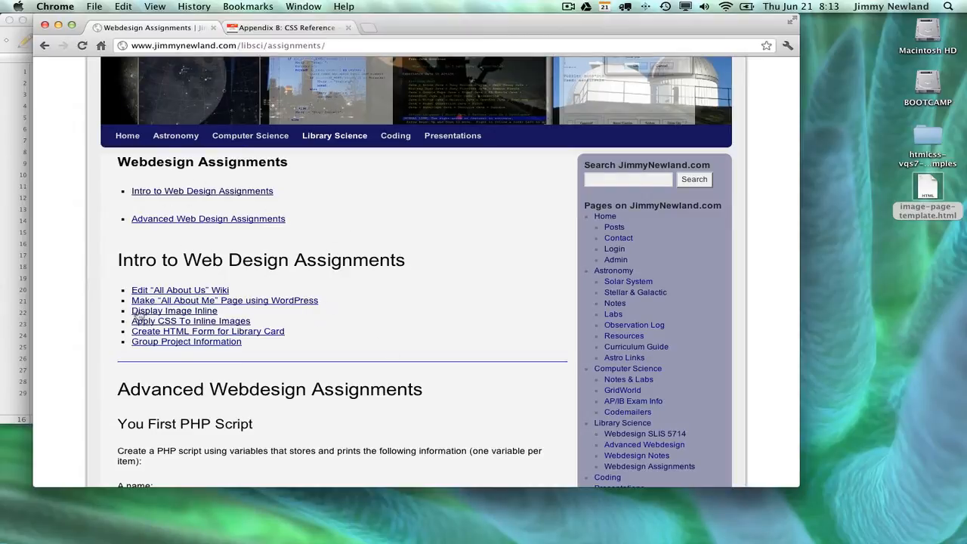
mouse_move(312, 244)
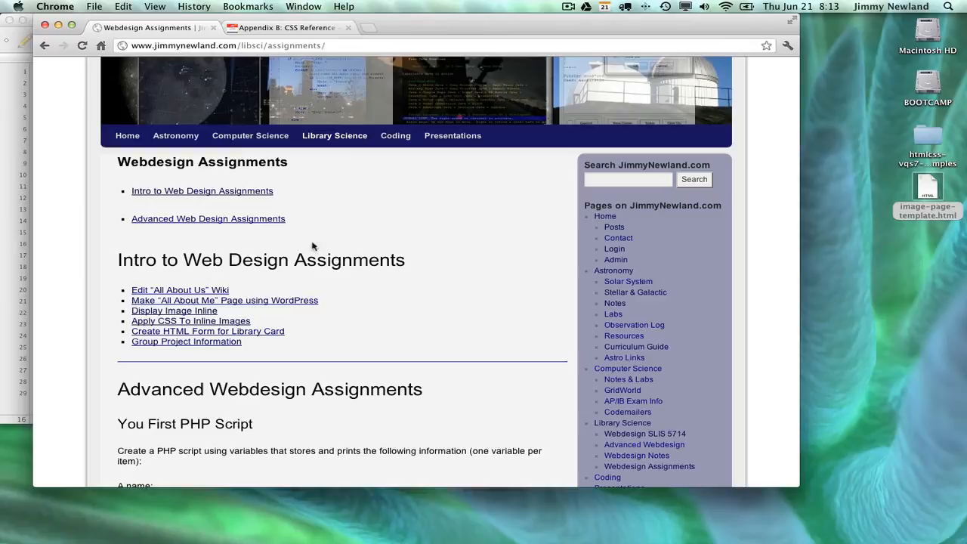
mouse_move(420, 388)
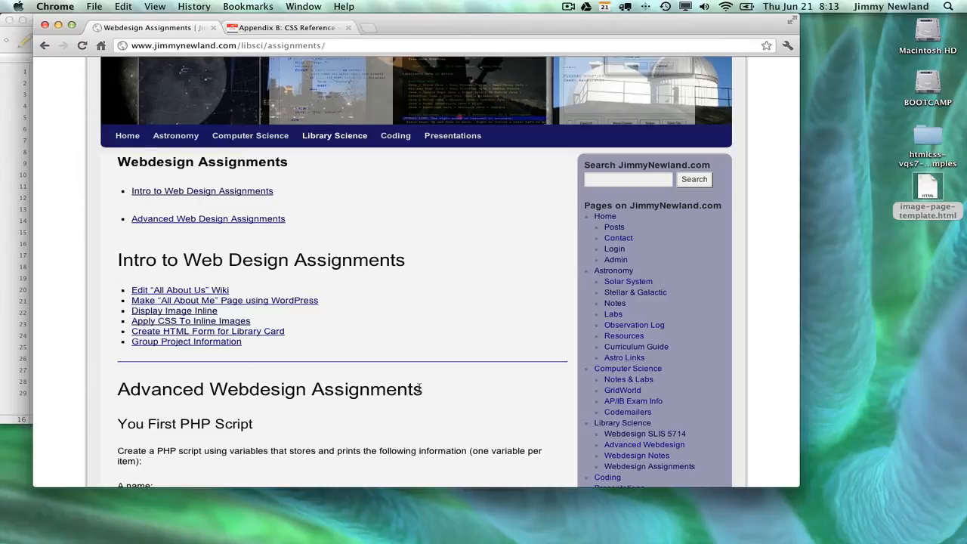
mouse_move(251, 342)
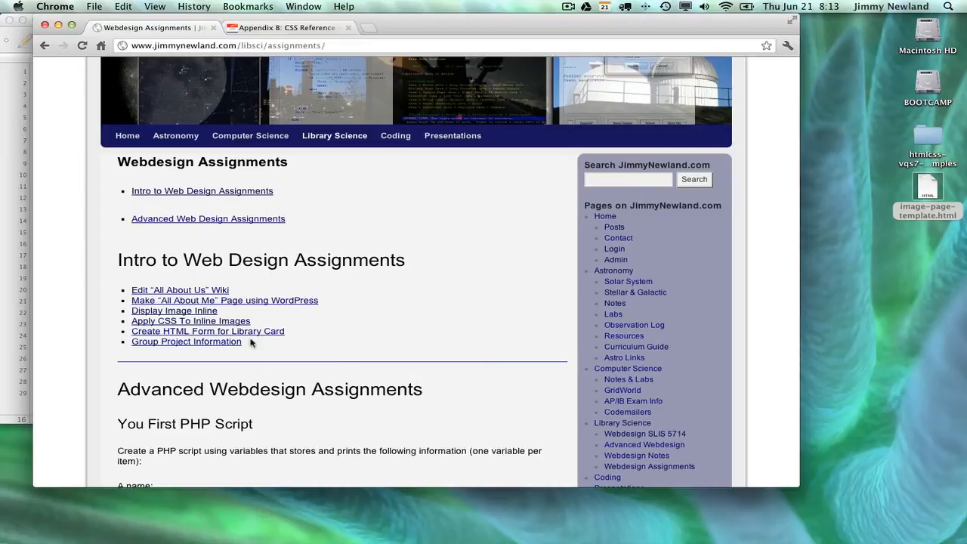
mouse_move(124, 299)
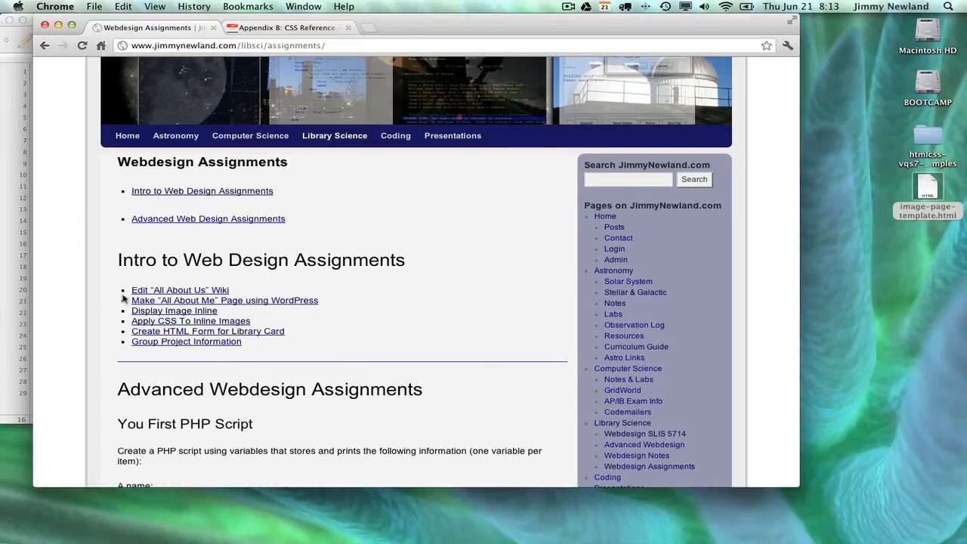
mouse_move(148, 378)
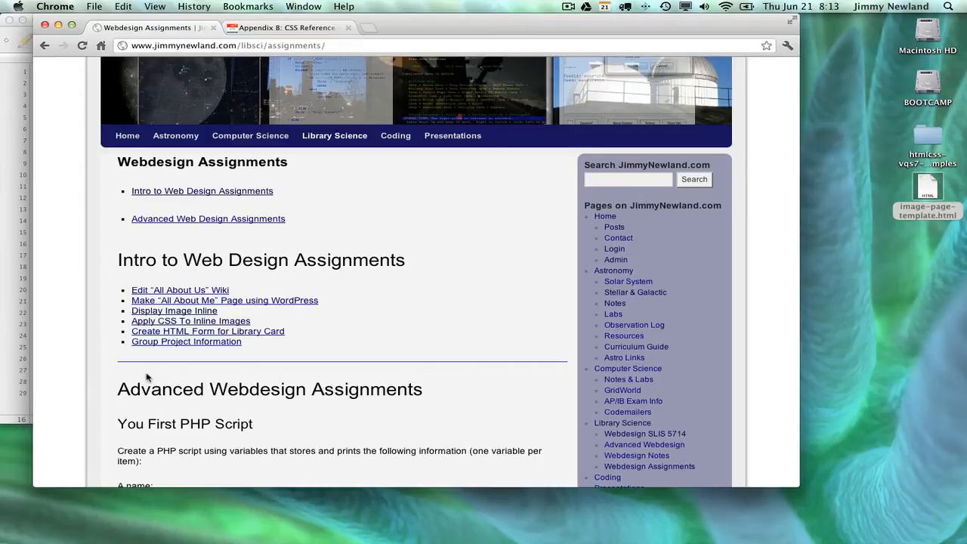
mouse_move(180, 290)
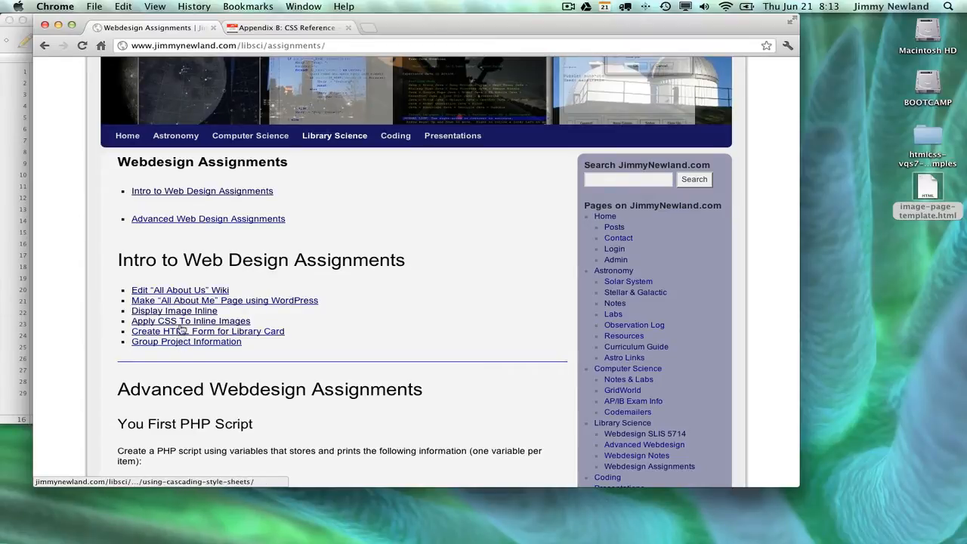
mouse_move(191, 320)
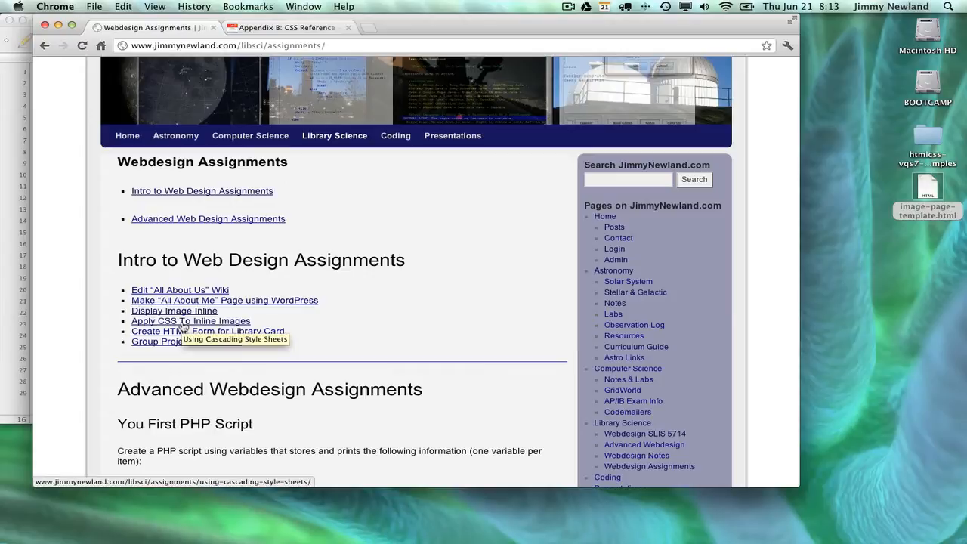
click(190, 320)
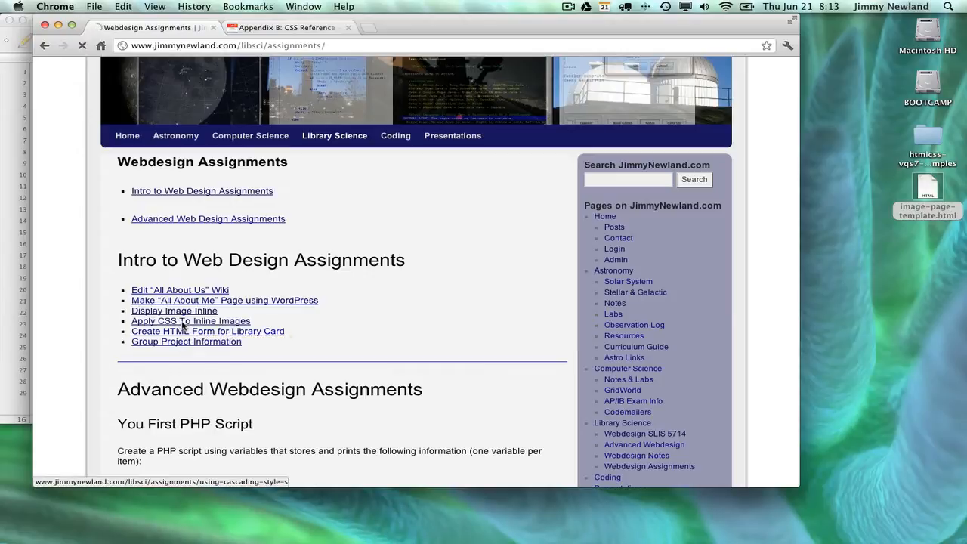
click(190, 320)
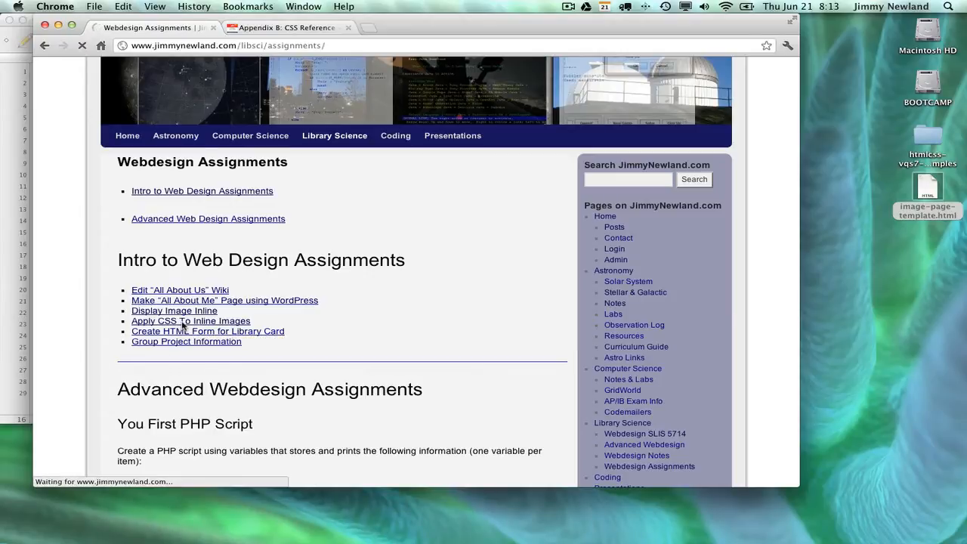
Load the assignment page and highlight its images.css stylesheet link line.
click(190, 320)
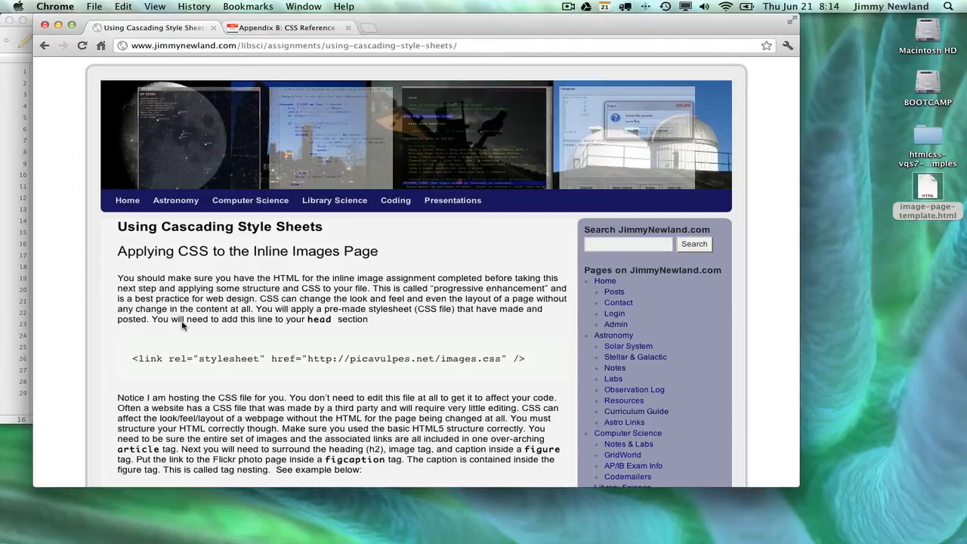
scroll(down, 3)
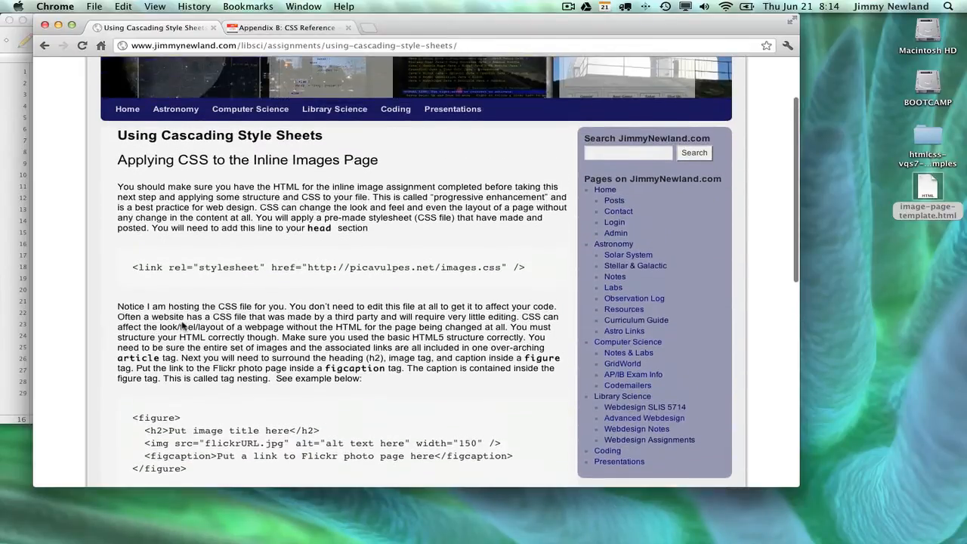
mouse_move(305, 269)
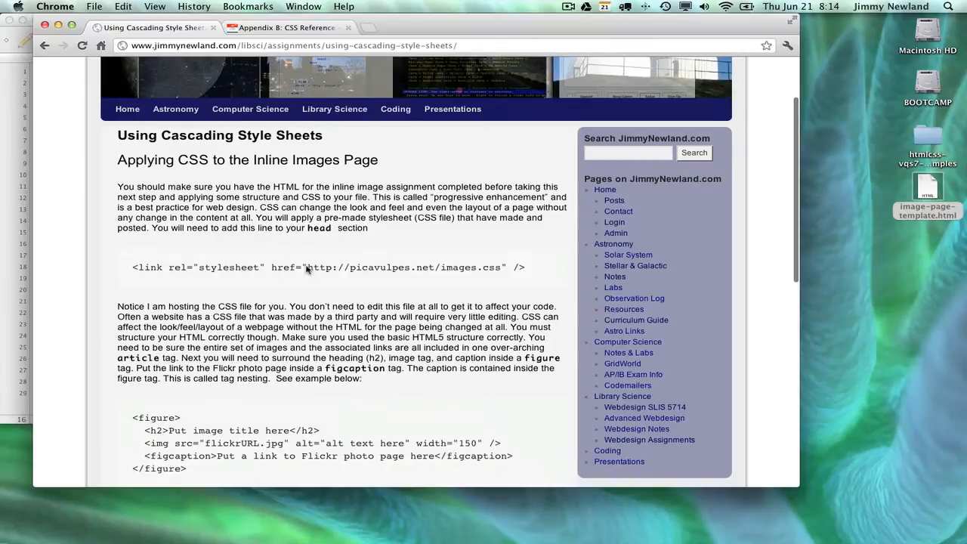
mouse_move(323, 265)
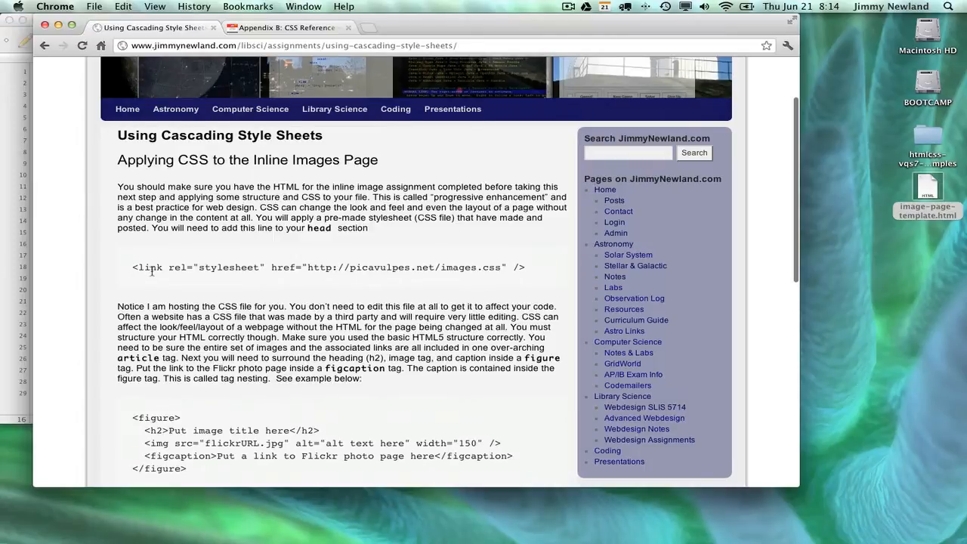
drag(271, 266, 524, 266)
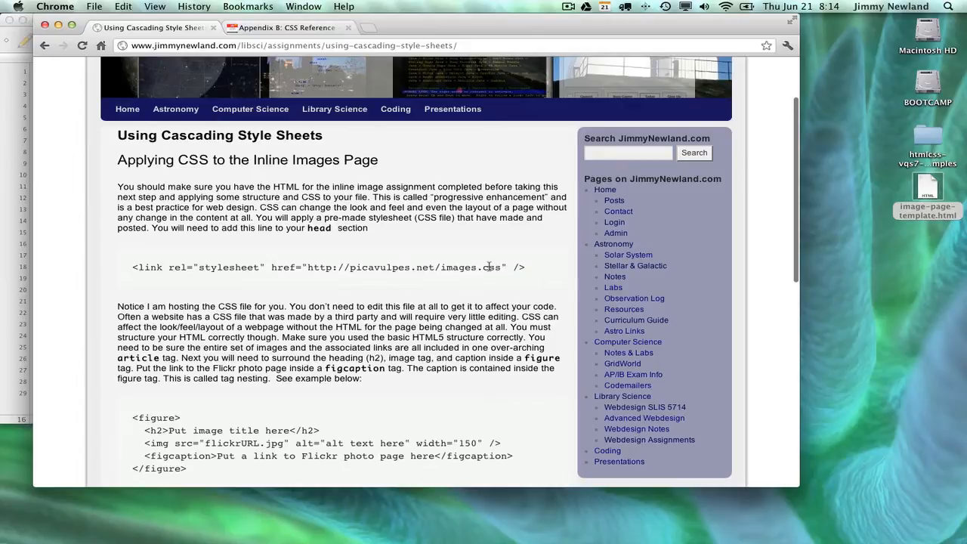
mouse_move(480, 339)
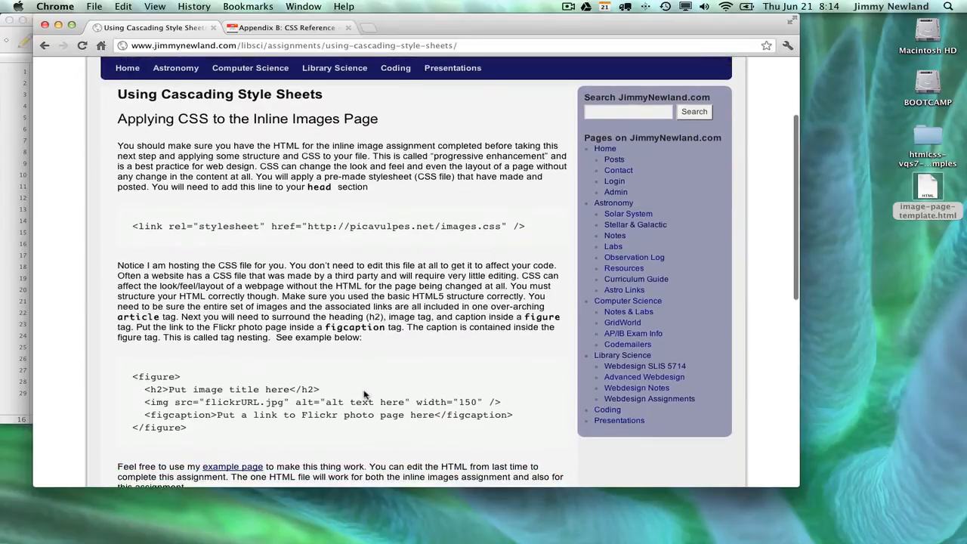
Pick out figcaption in the figure example and follow the example page link.
scroll(down, 3)
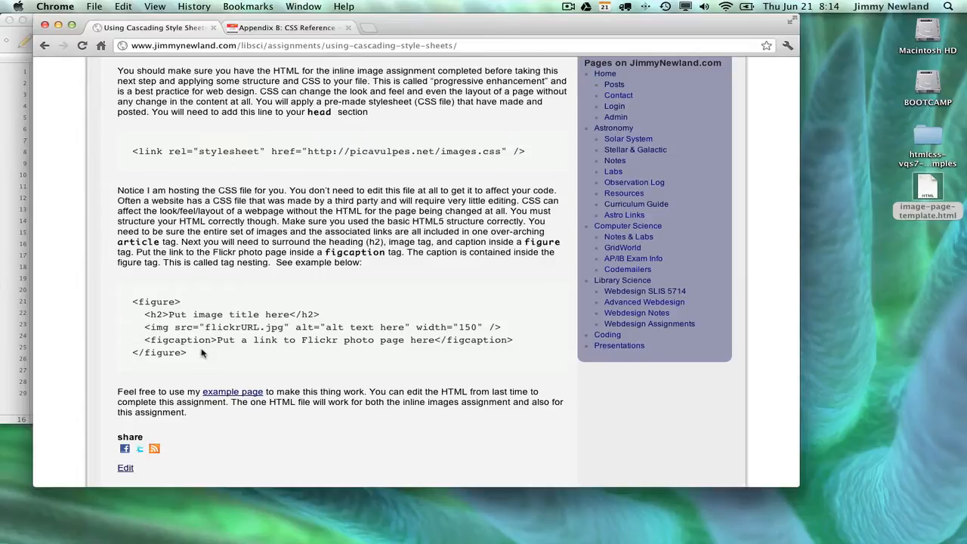
mouse_move(125, 308)
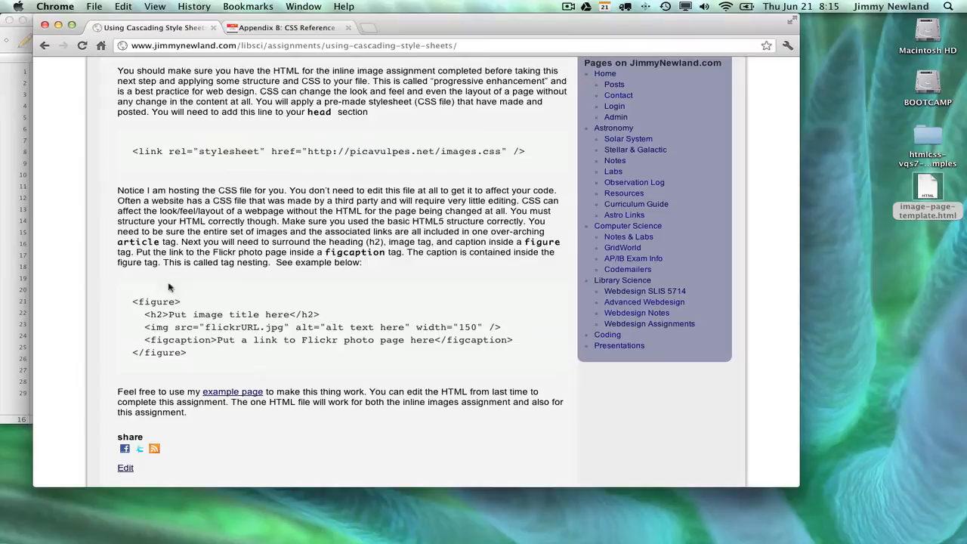
mouse_move(166, 350)
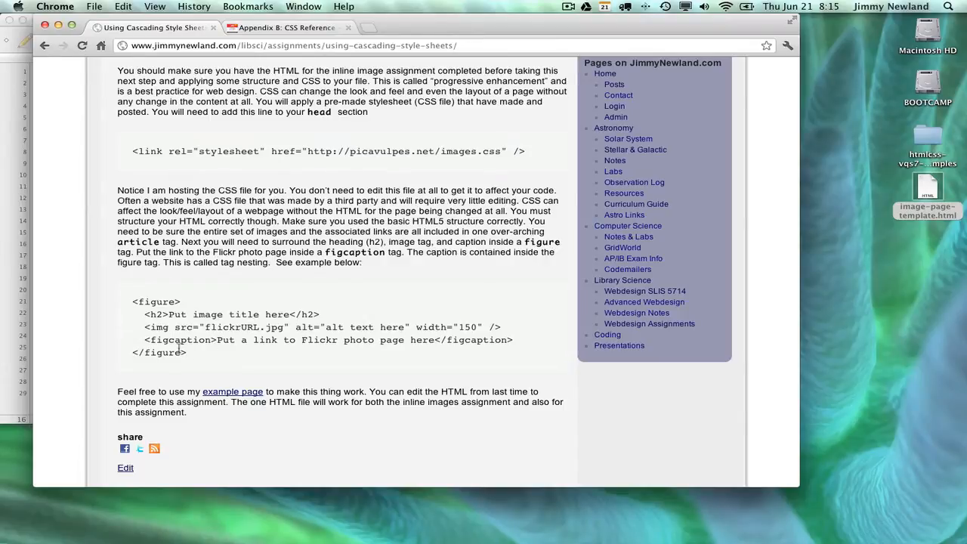
double_click(178, 338)
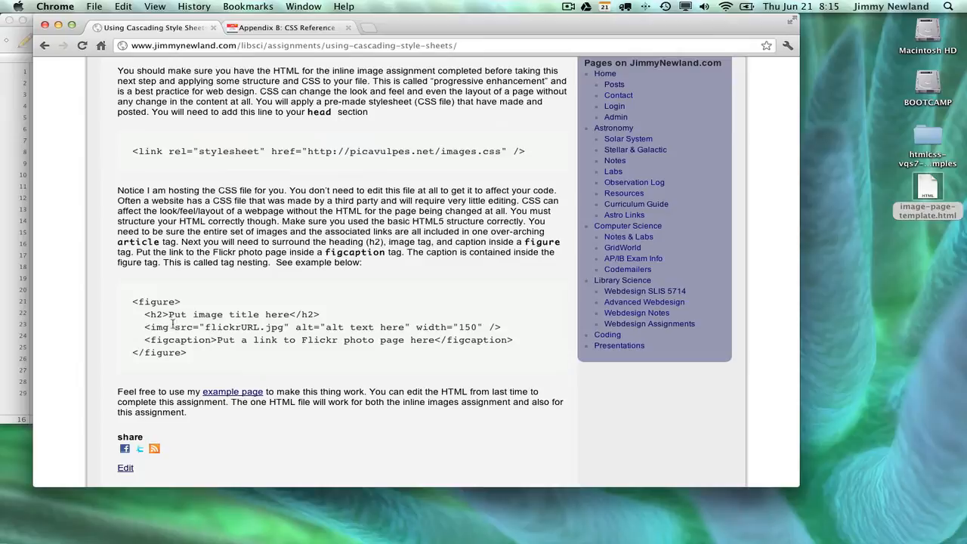
mouse_move(185, 390)
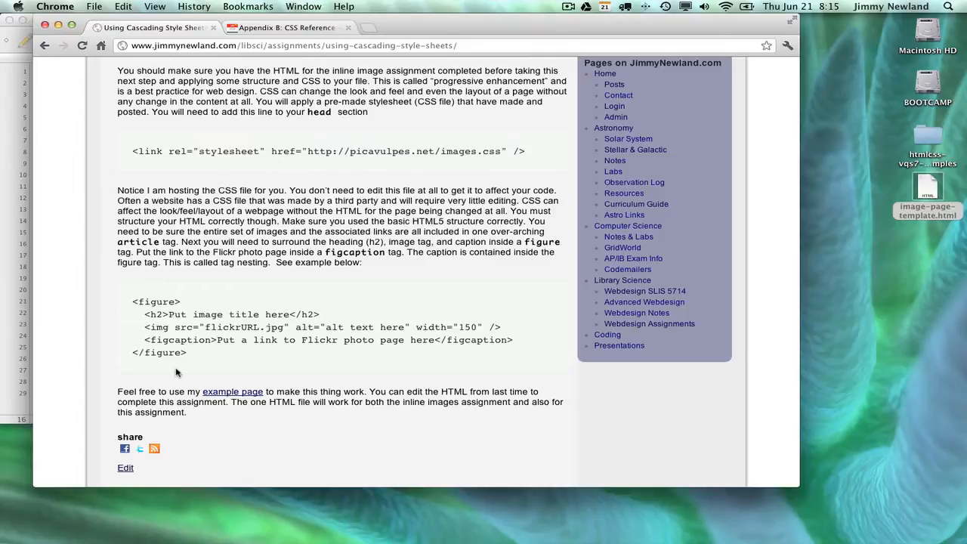
mouse_move(214, 368)
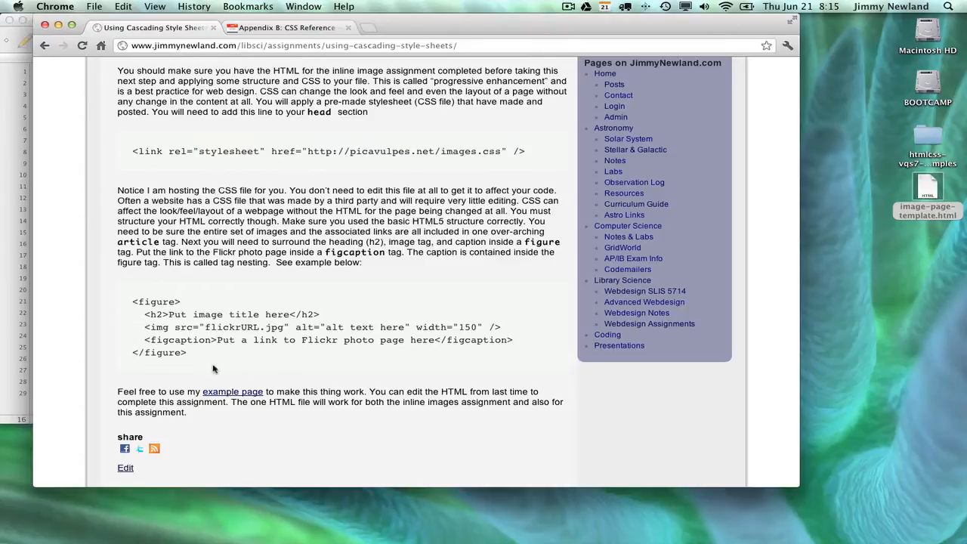
click(233, 391)
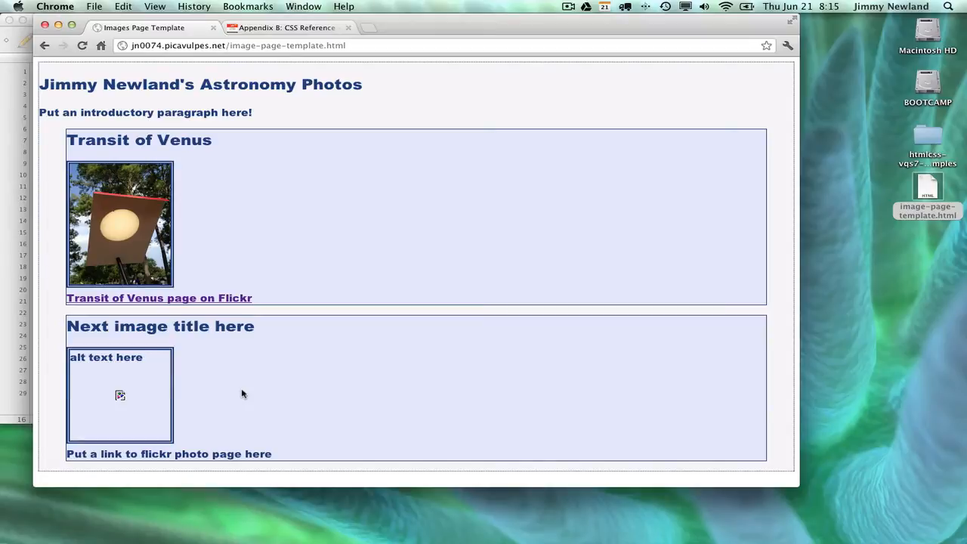
mouse_move(187, 311)
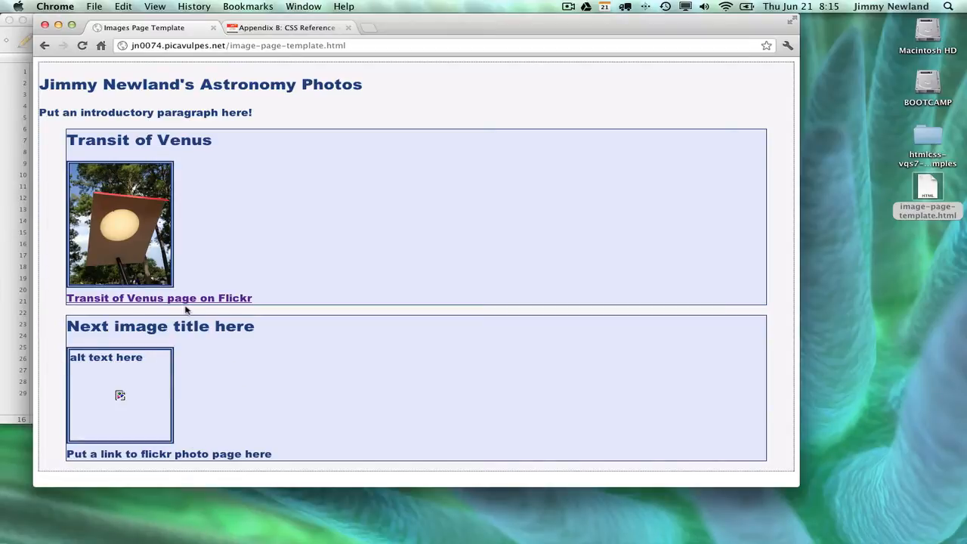
Switch from Chrome to TextWrangler with Cmd+Tab.
key(cmd+tab)
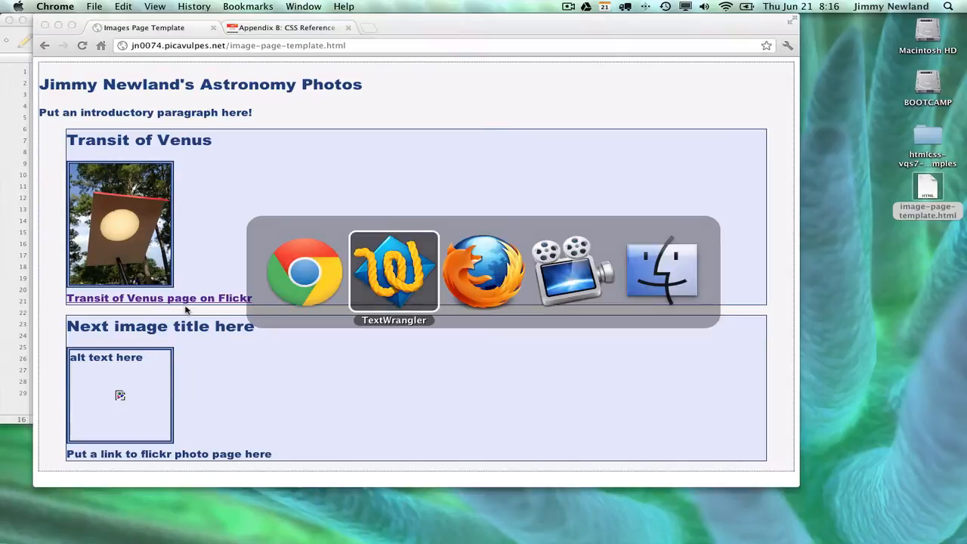
click(392, 270)
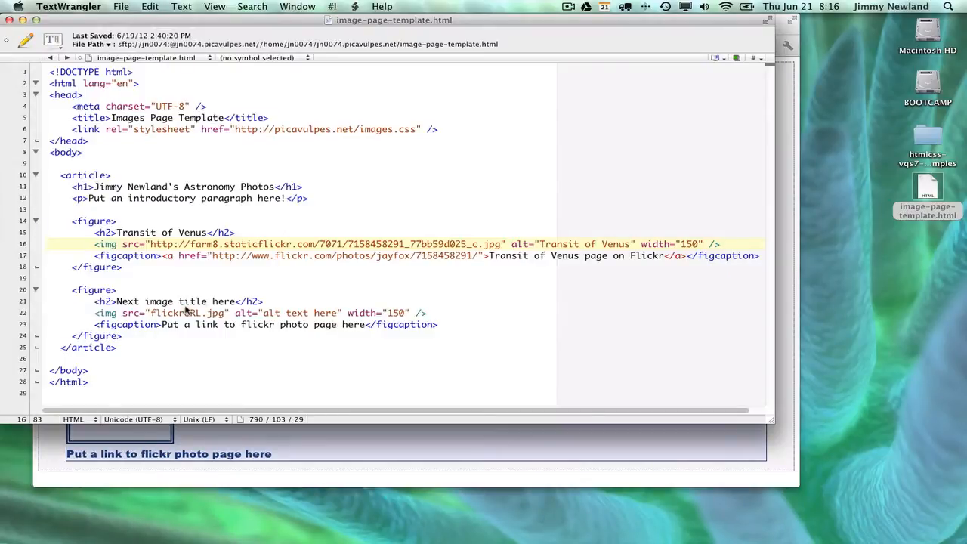
click(511, 244)
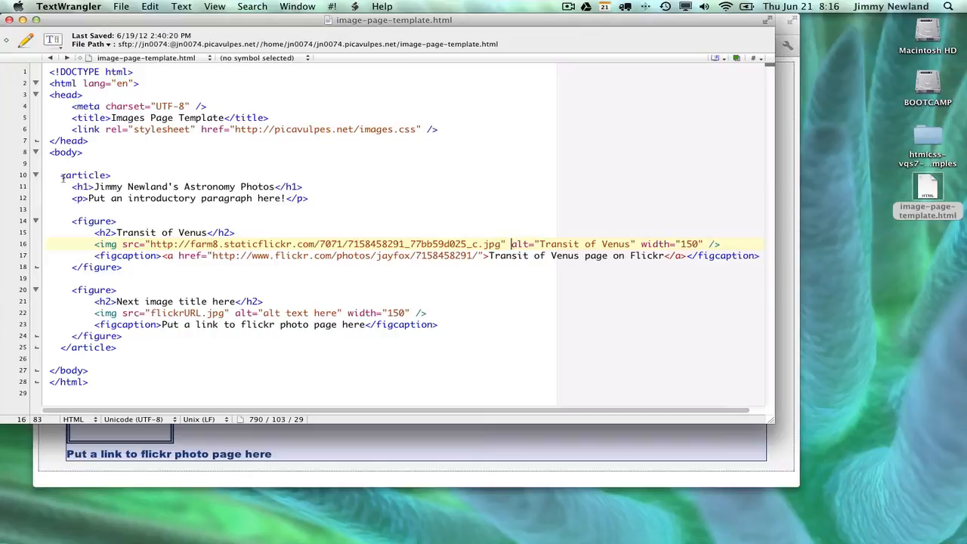
drag(60, 175, 117, 346)
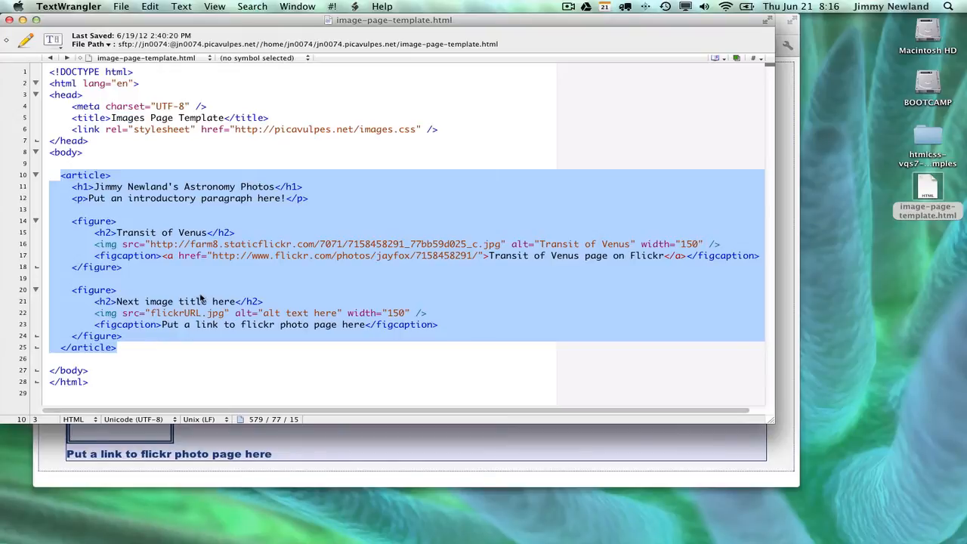
click(114, 290)
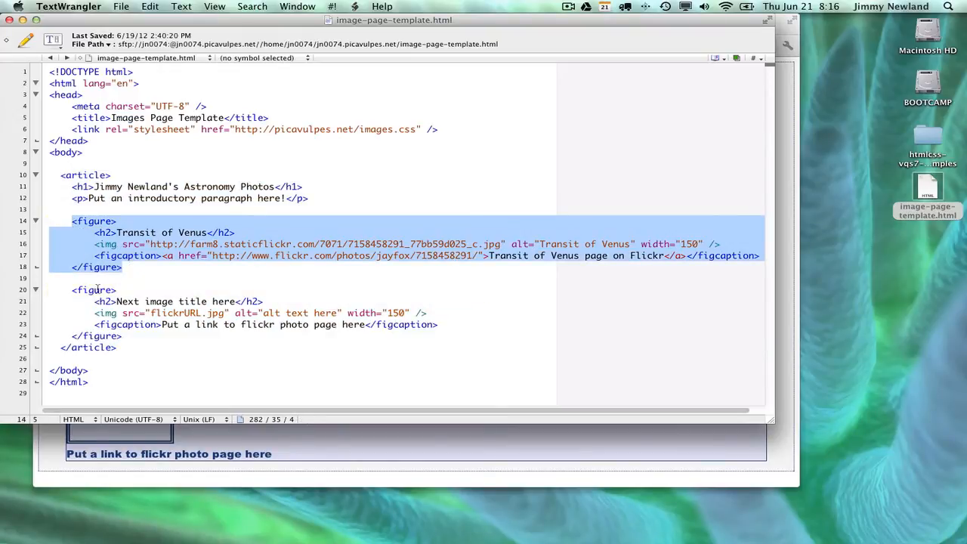
click(94, 290)
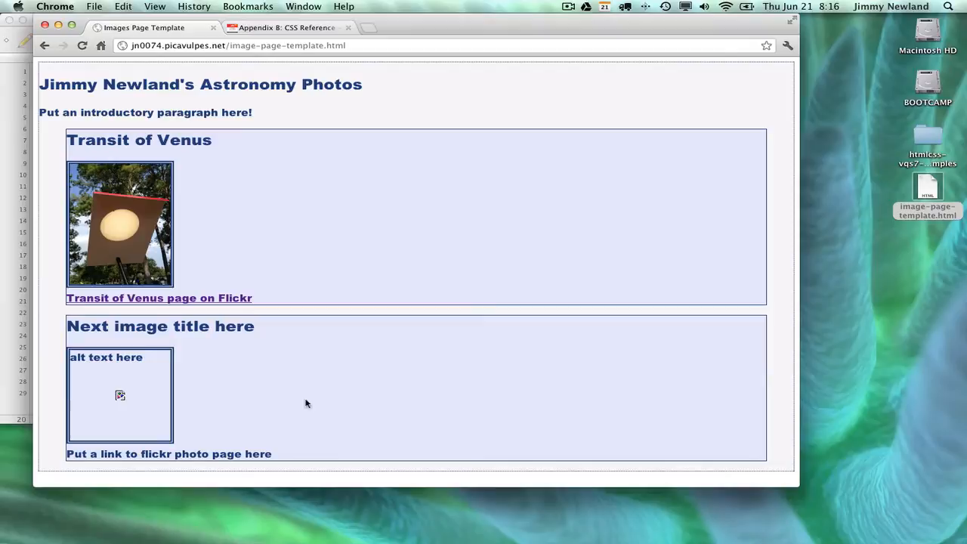
mouse_move(166, 335)
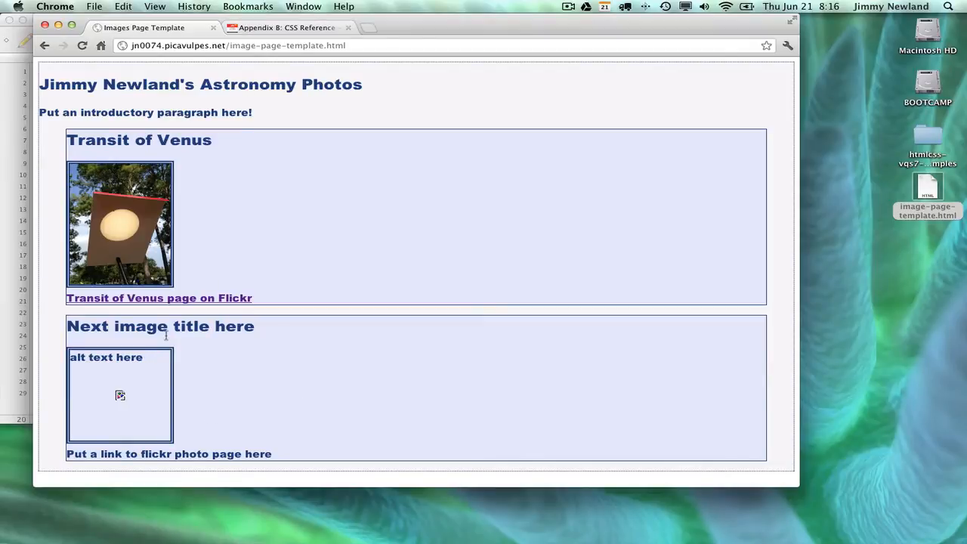
mouse_move(109, 406)
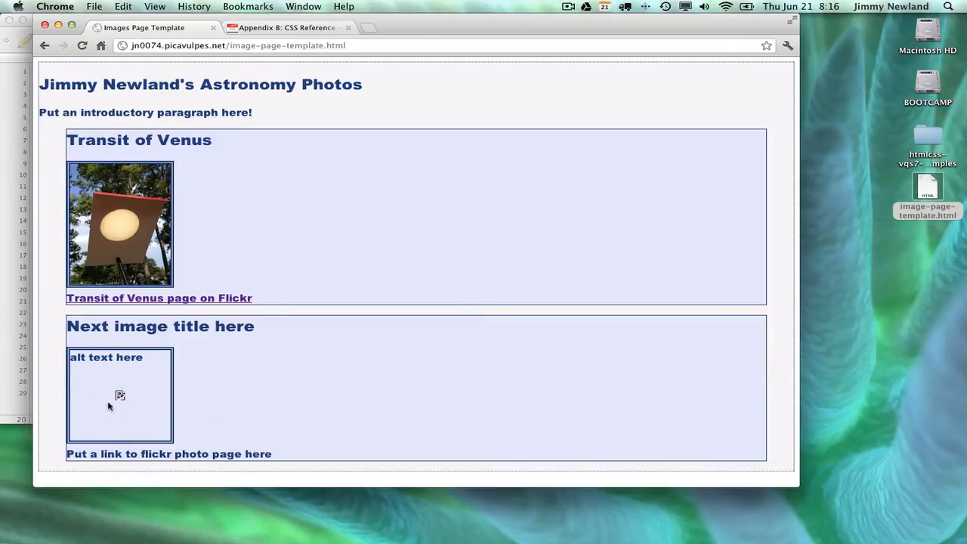
mouse_move(62, 347)
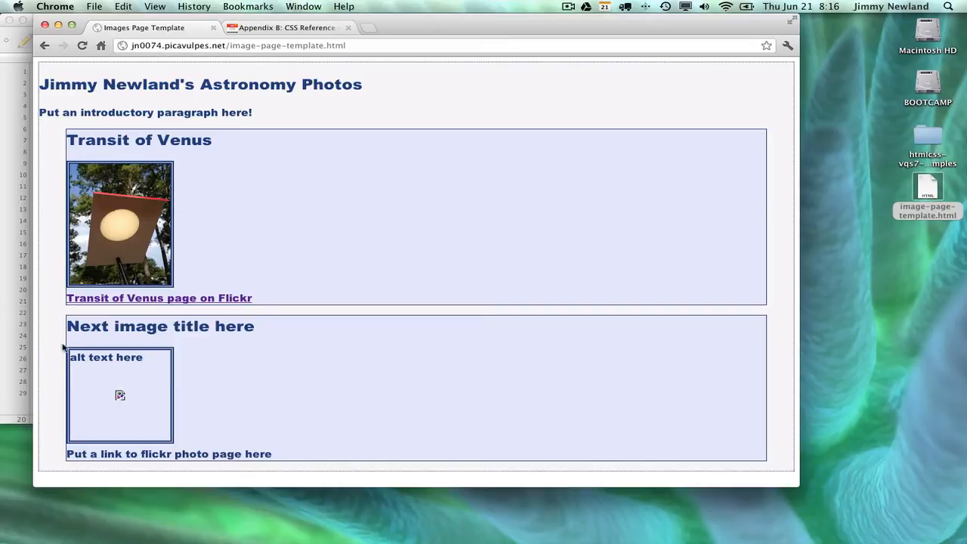
mouse_move(184, 436)
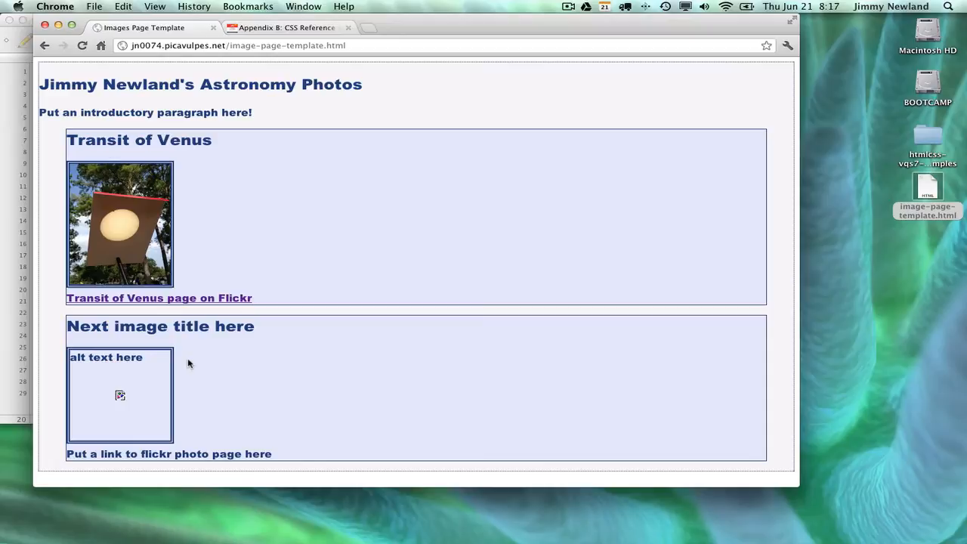
scroll(down, 3)
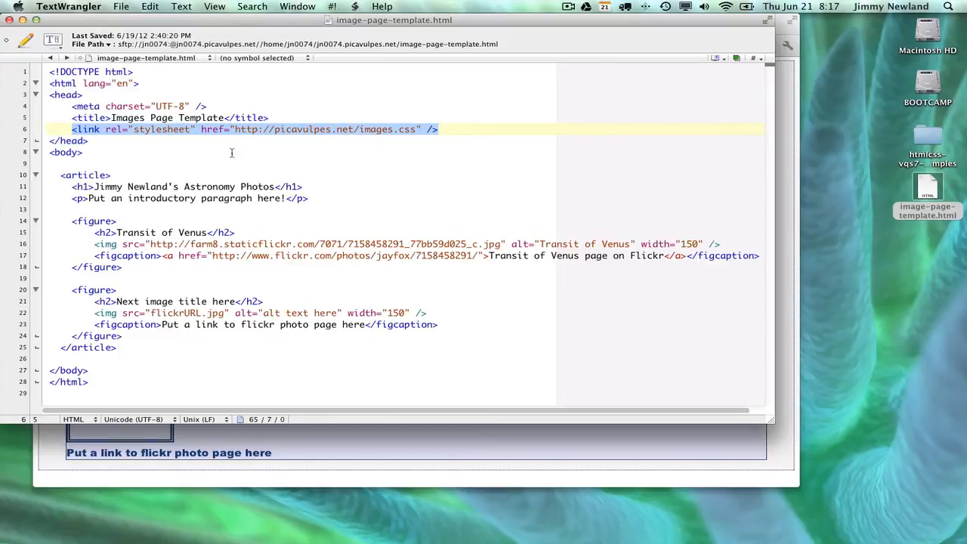
mouse_move(244, 133)
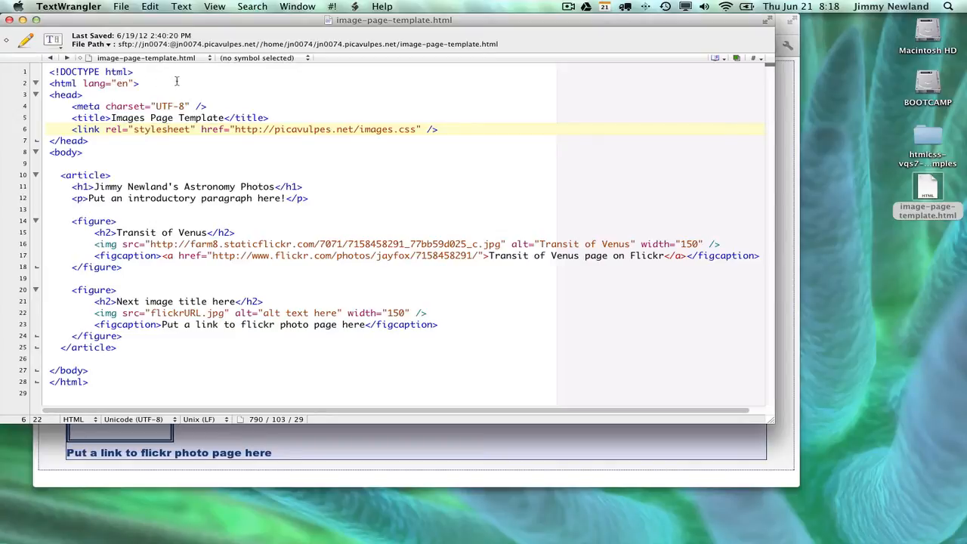
Point out the stylesheet link in the head and show the open-documents list.
click(166, 130)
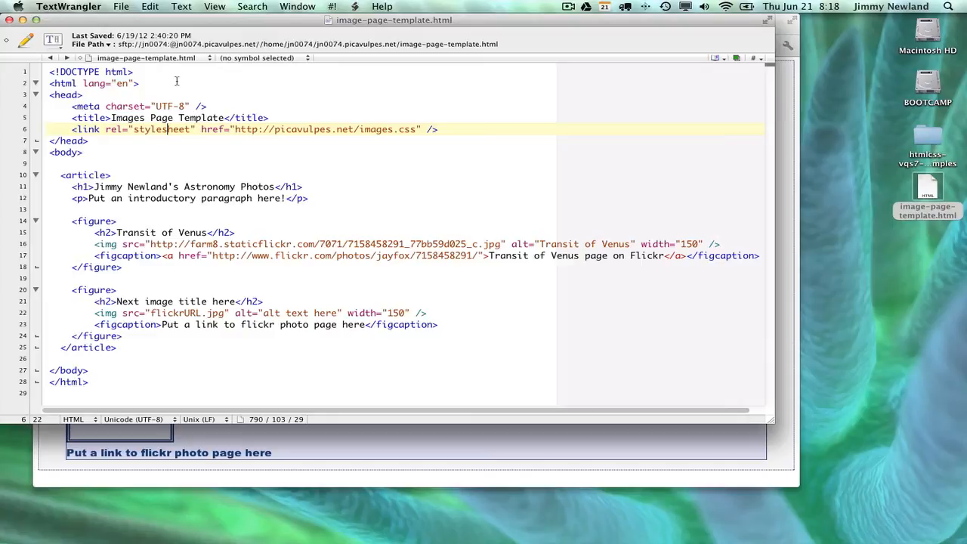
click(145, 57)
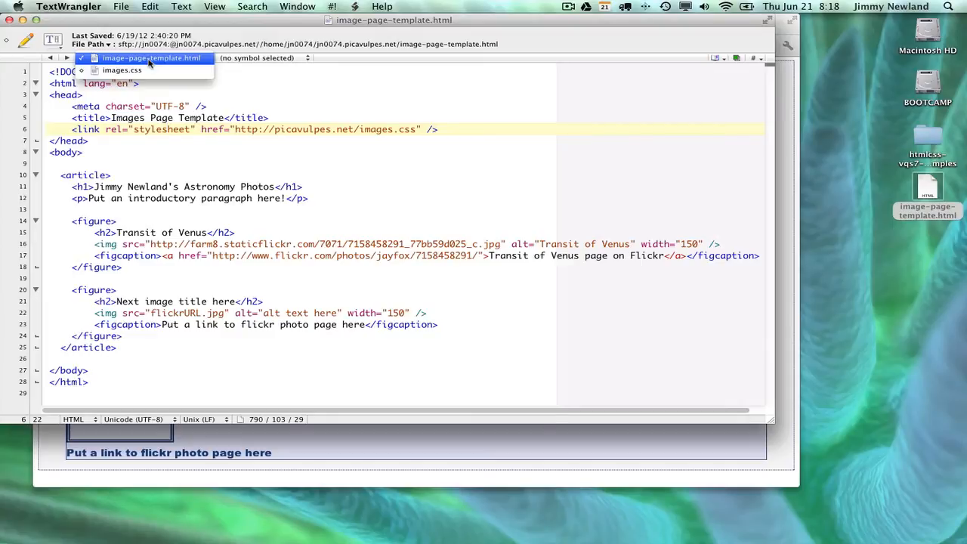
Choose images.css from the open-documents menu.
click(120, 70)
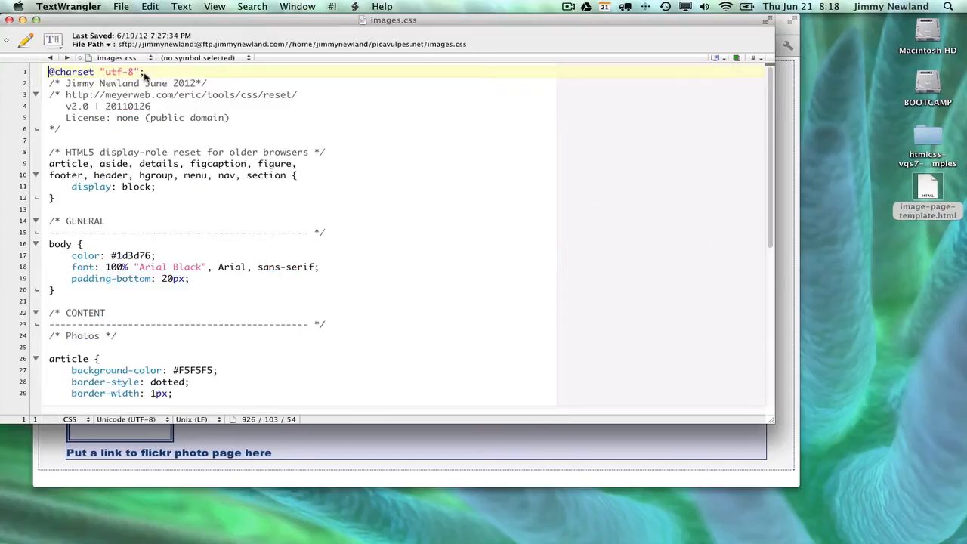
mouse_move(472, 260)
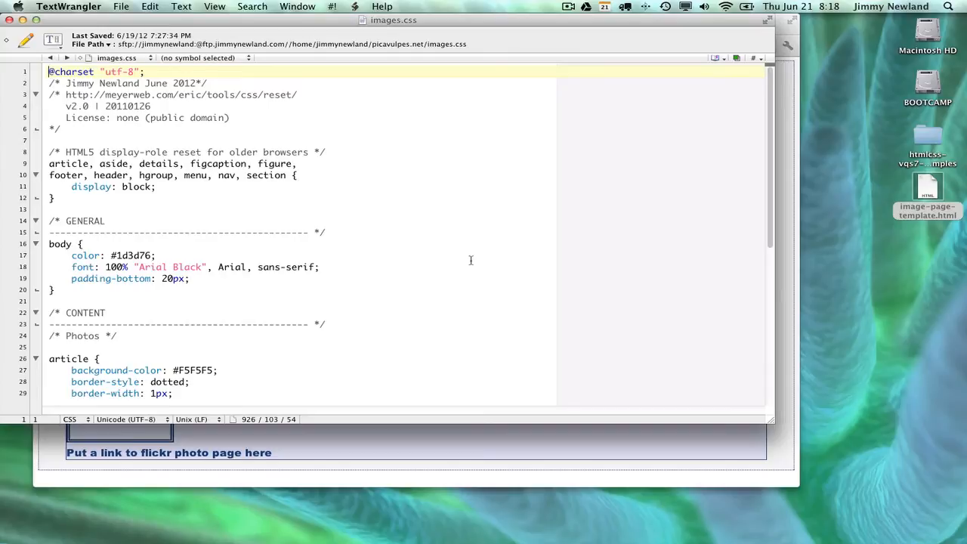
mouse_move(209, 320)
text(<!-- --)
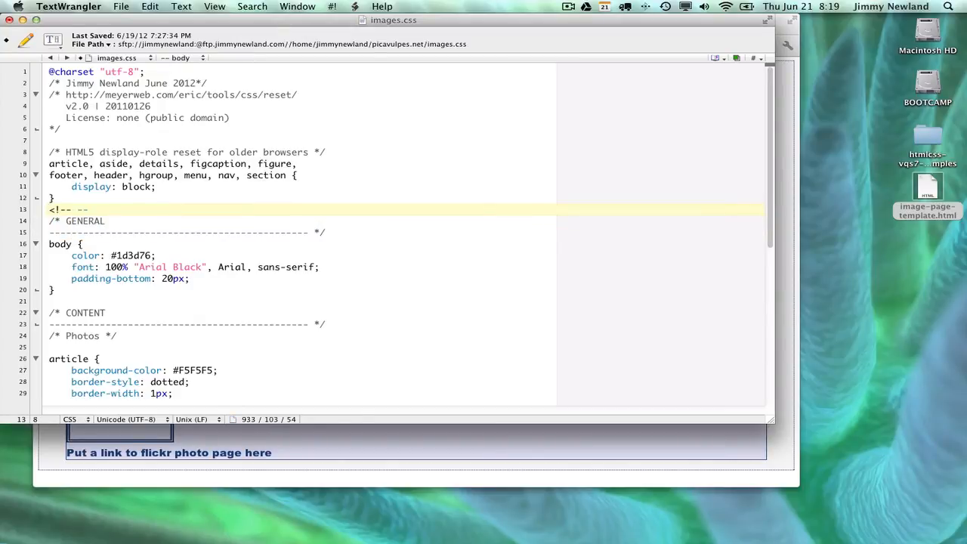
Remove the stray 'eiunfiuenf' text on line 13 and highlight the HTML5 reset rules (lines 3–12).
text(eiunfiuenf)
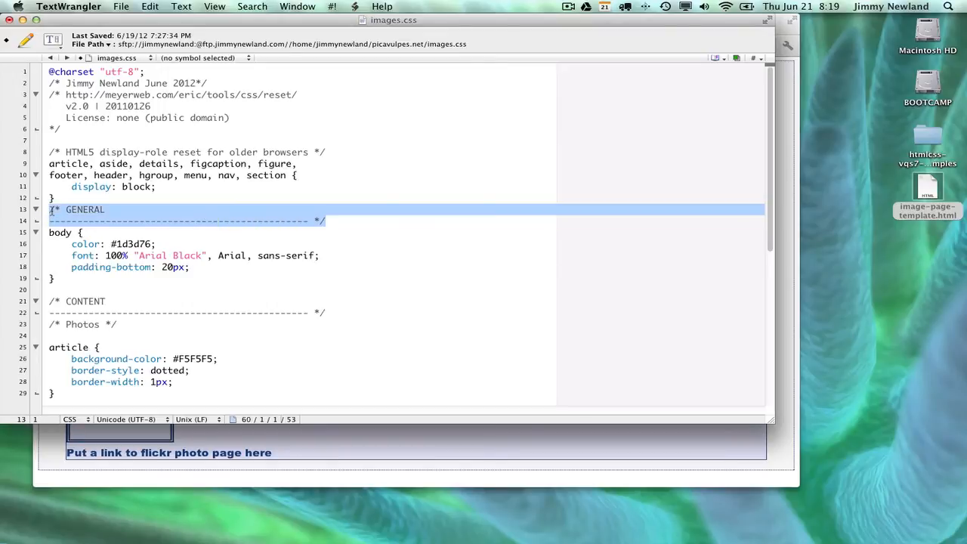
click(146, 208)
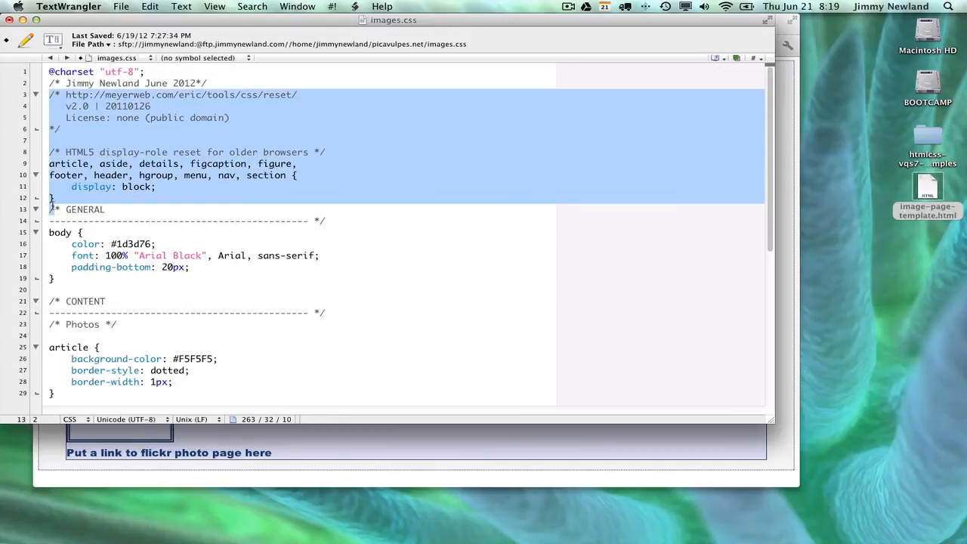
click(128, 220)
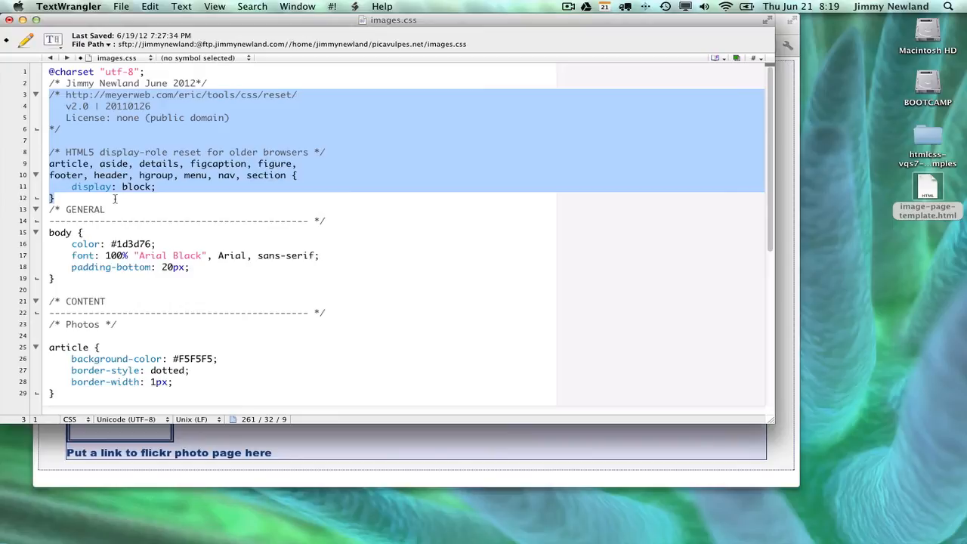
click(53, 196)
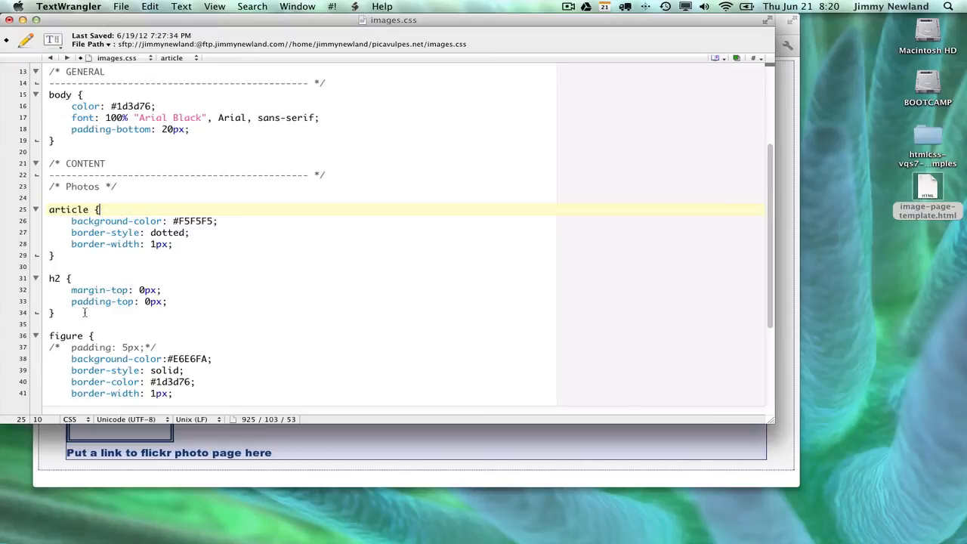
scroll(down, 3)
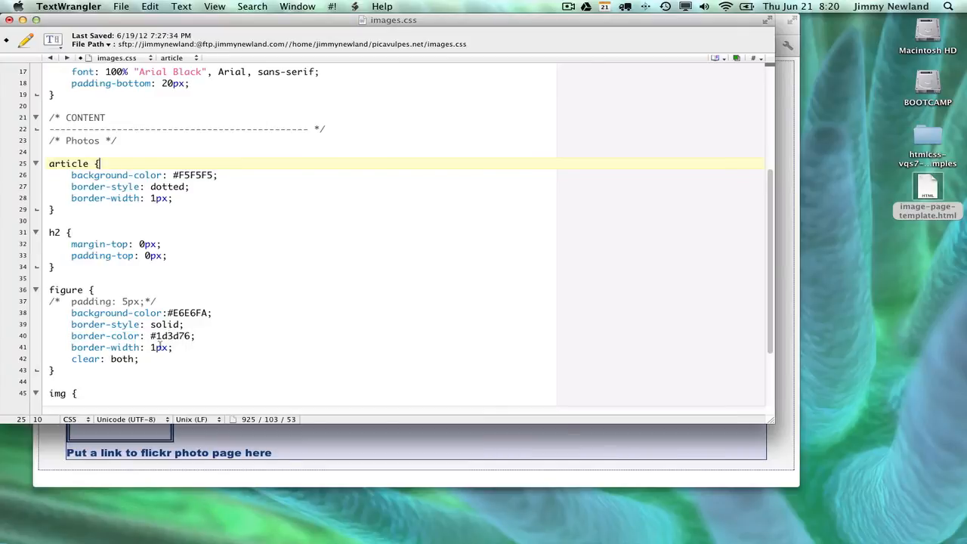
mouse_move(176, 363)
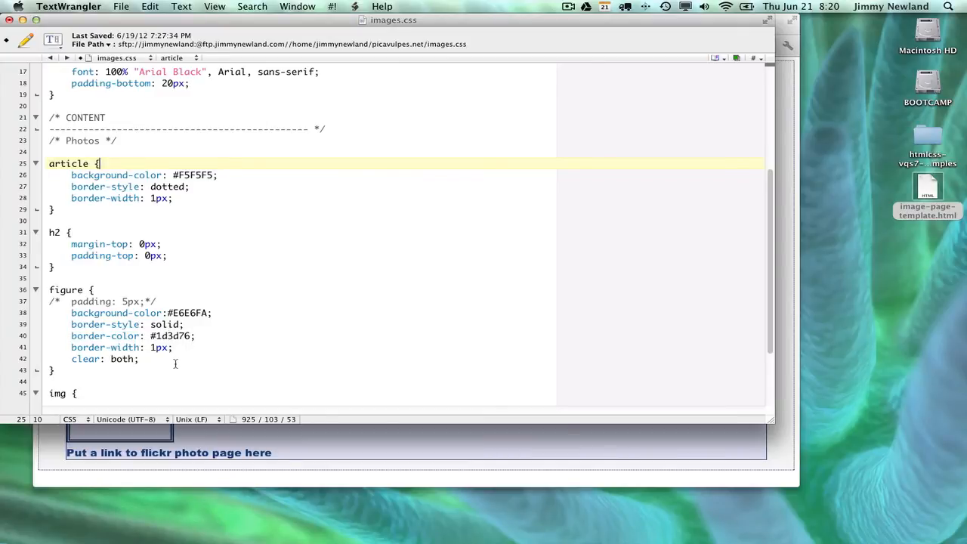
scroll(down, 3)
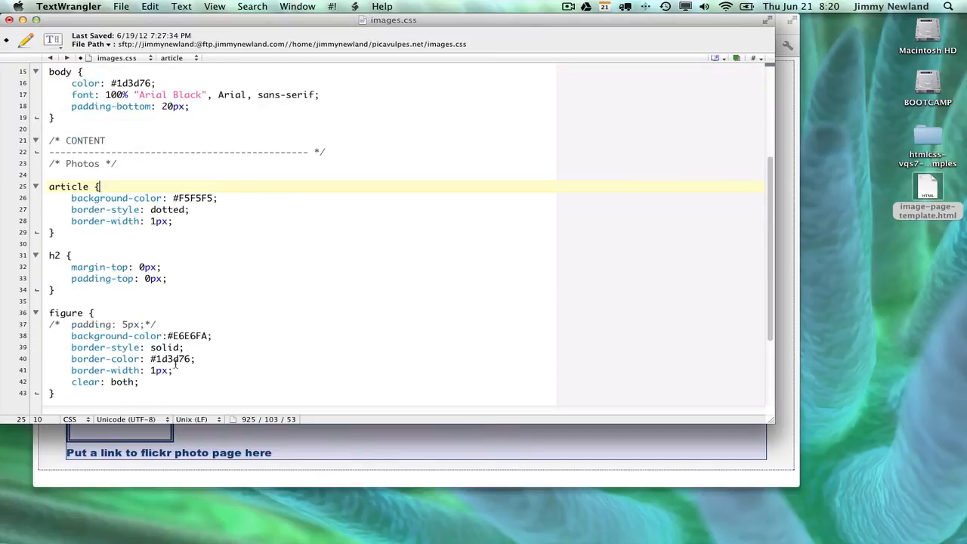
scroll(down, 3)
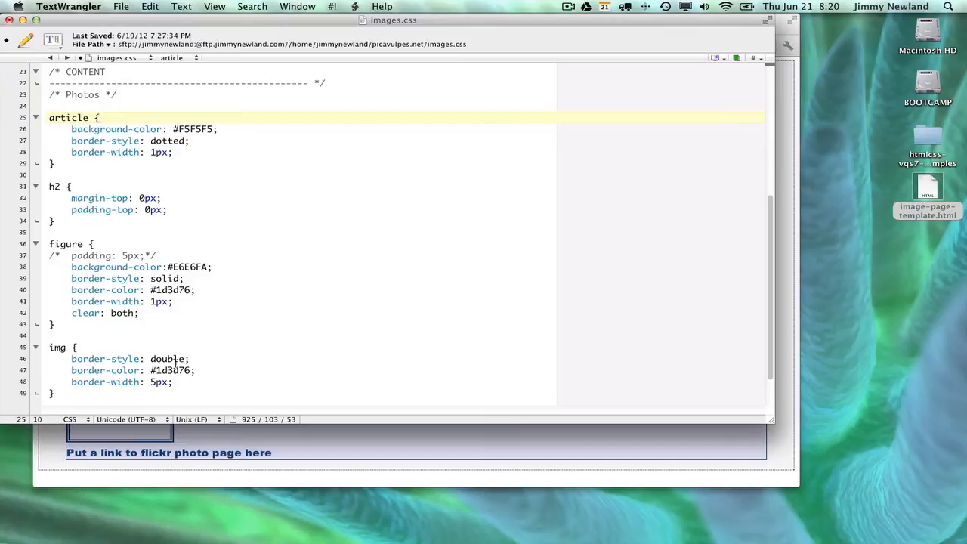
scroll(down, 3)
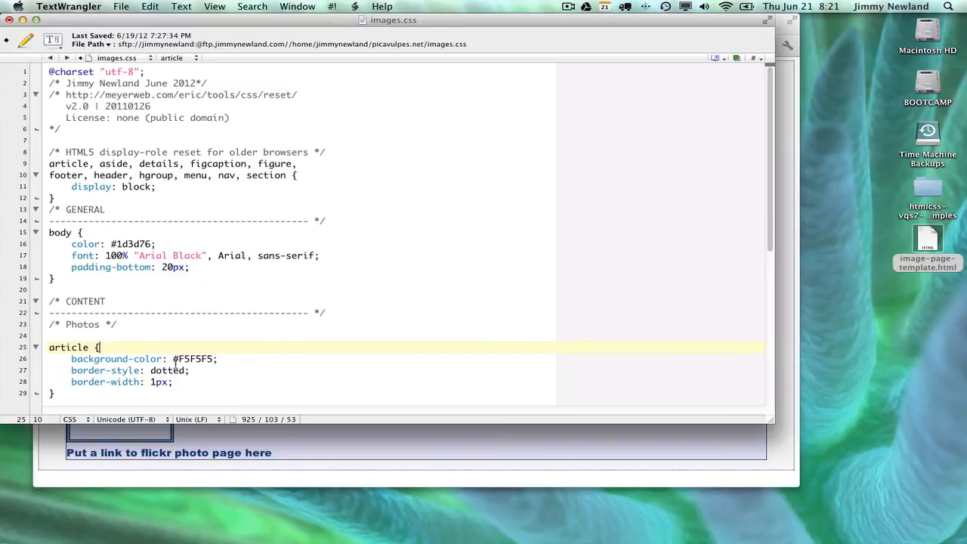
mouse_move(229, 444)
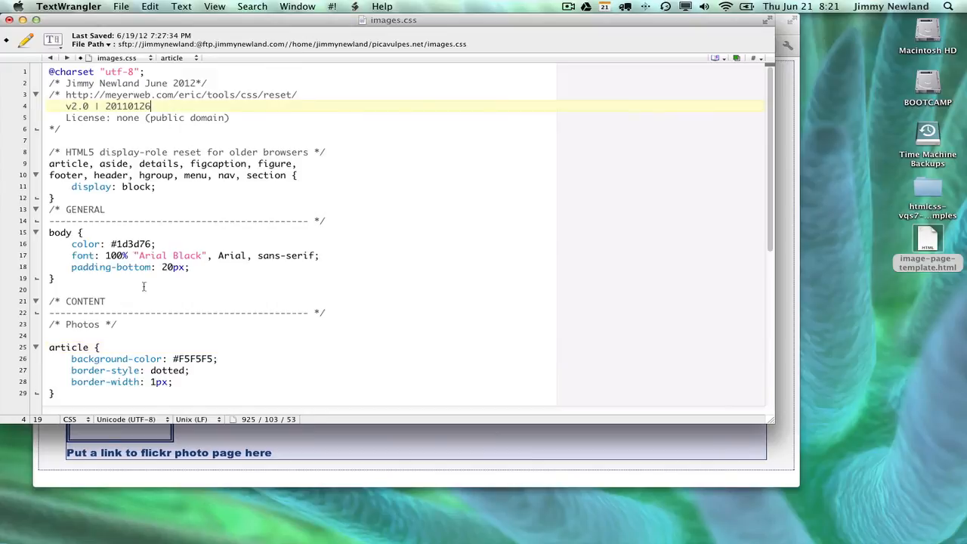
scroll(down, 3)
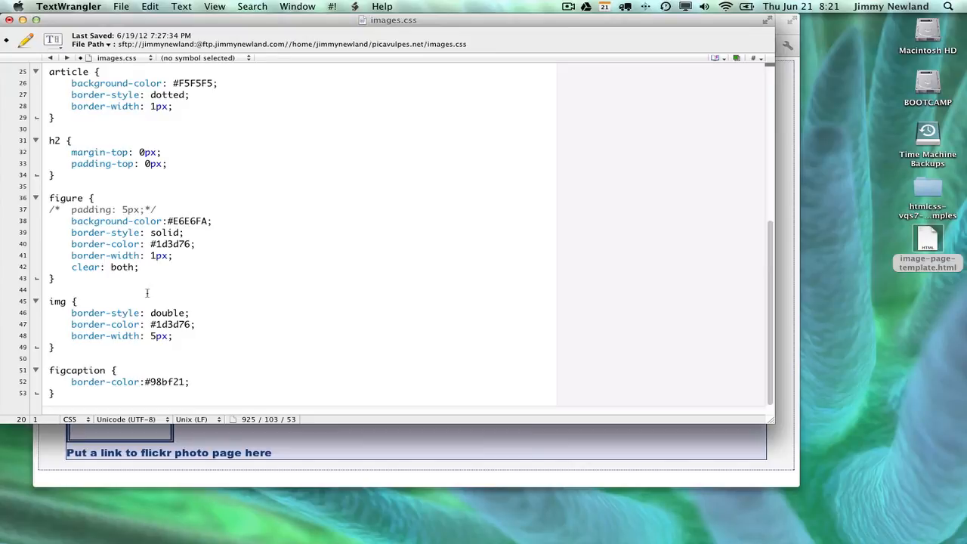
mouse_move(260, 443)
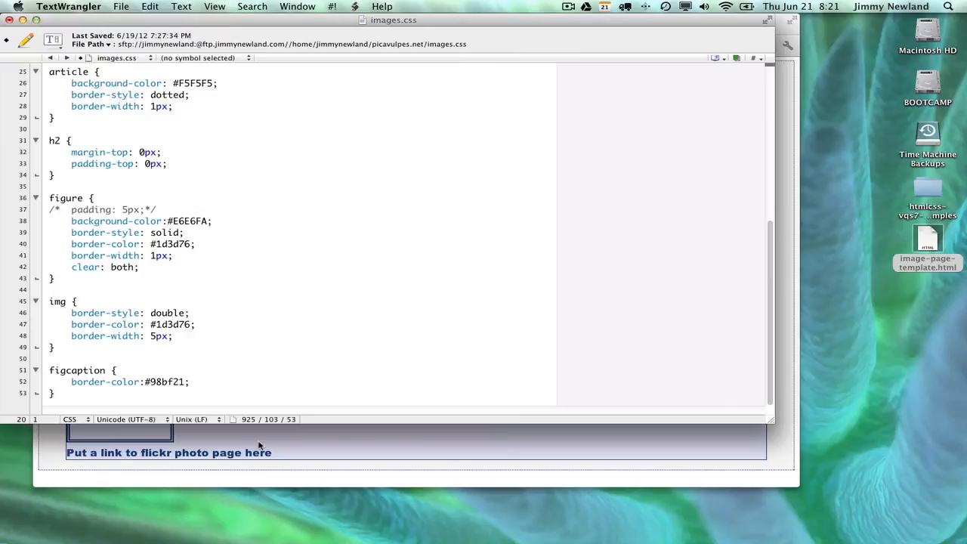